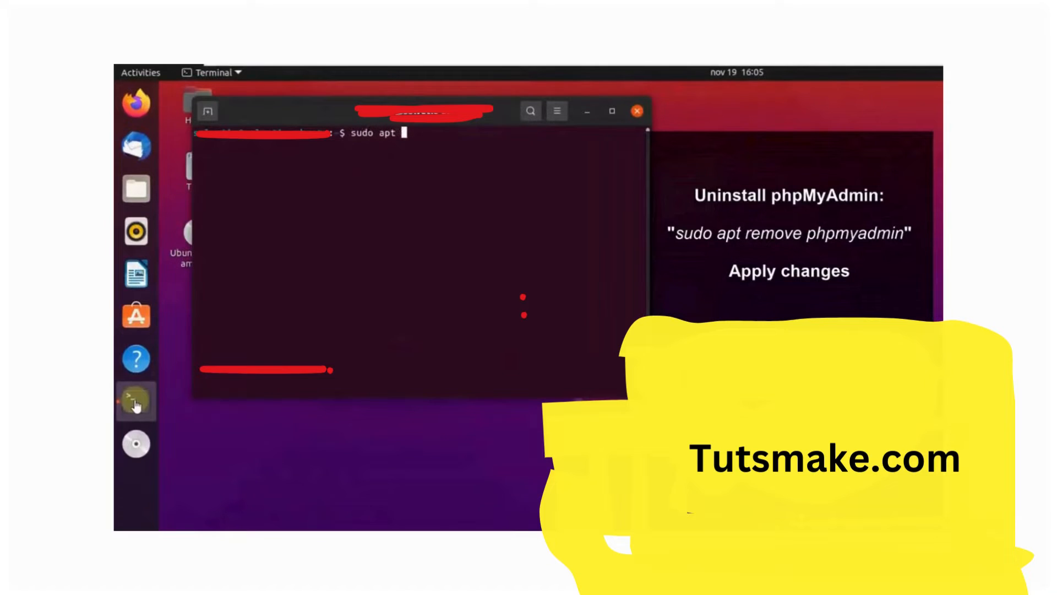
Run 'sudo apt remove phpmyadmin' and confirm with 'y' to uninstall the package.
type("remove")
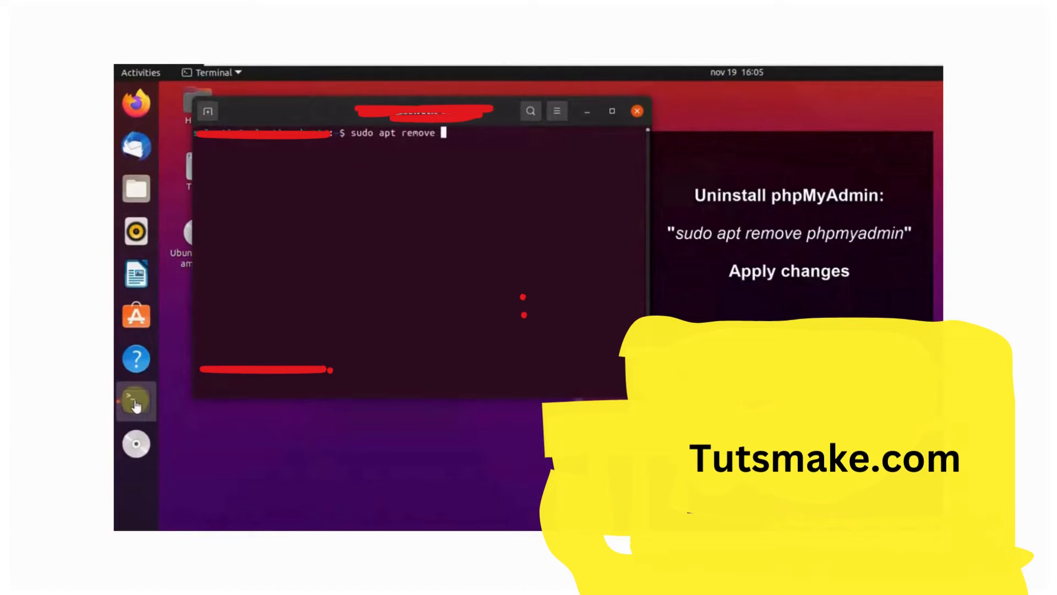
type("phpmyadmin")
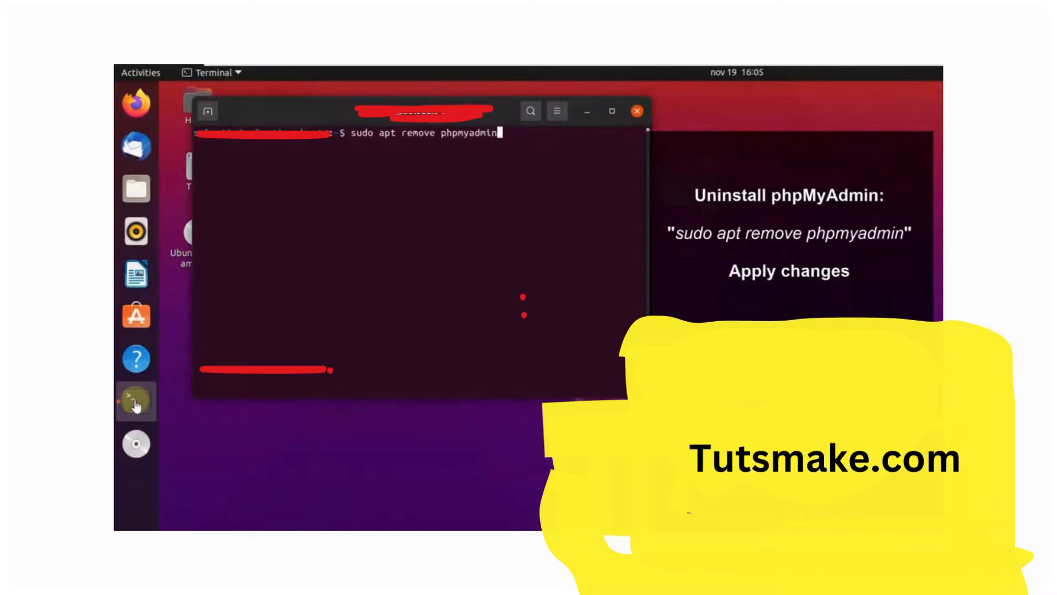
key("Return")
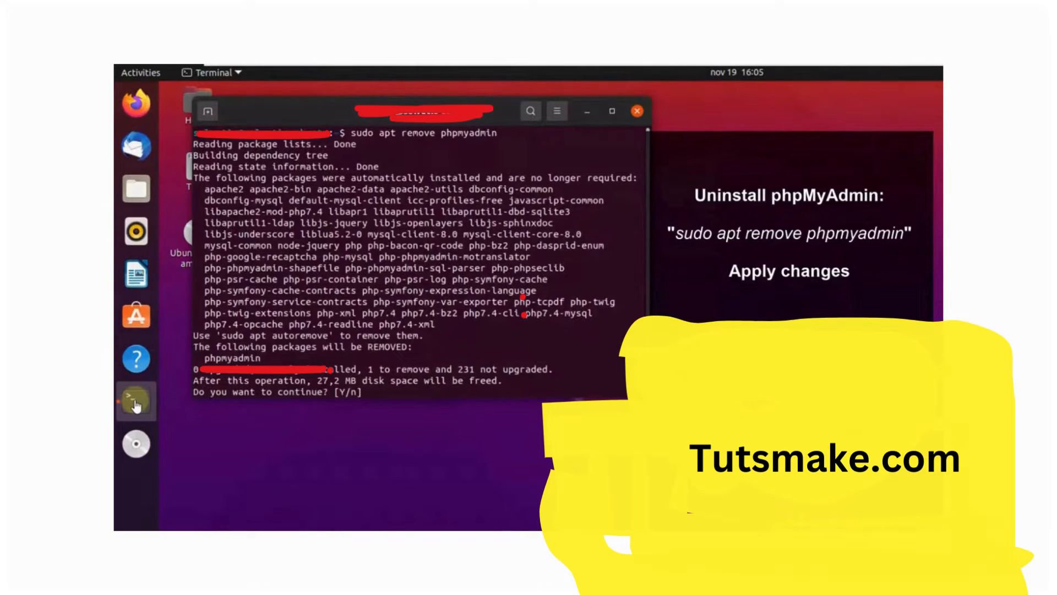
type("y")
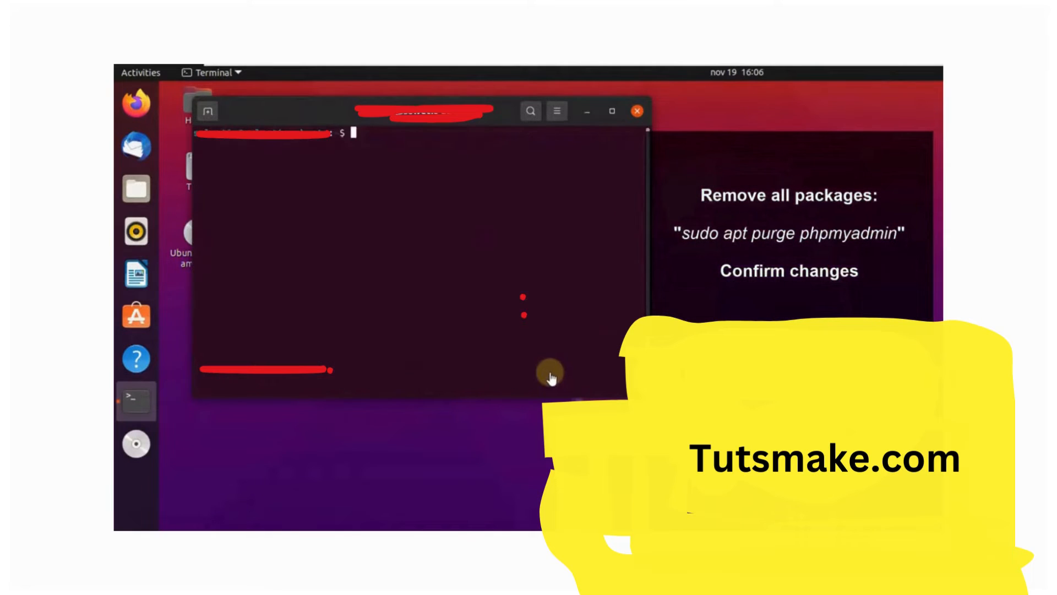
Run 'sudo apt purge phpmyadmin', reaching the yes/no continue prompt.
type("sudo a")
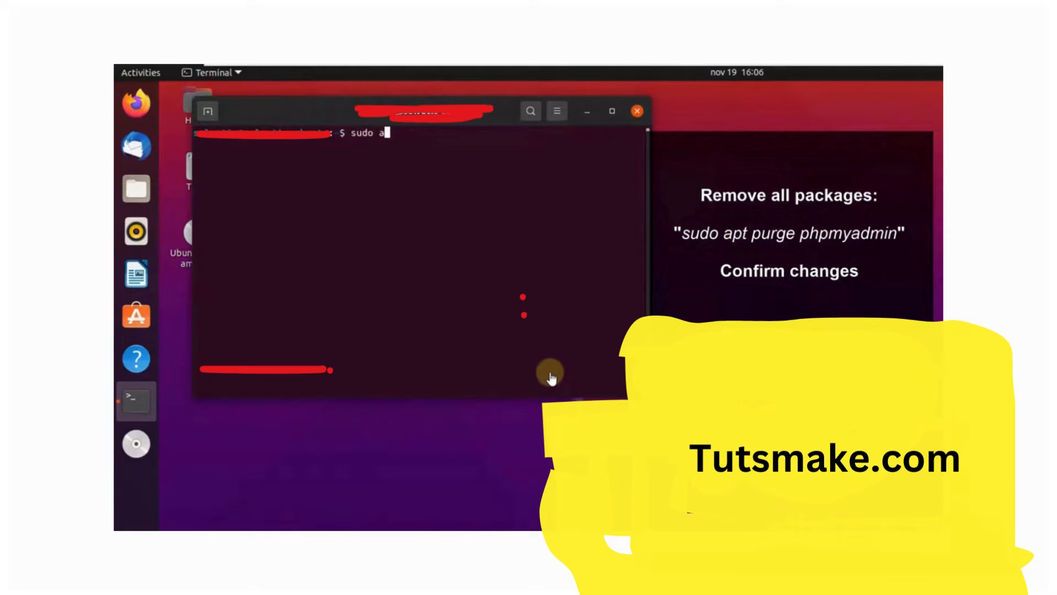
type("pt purge")
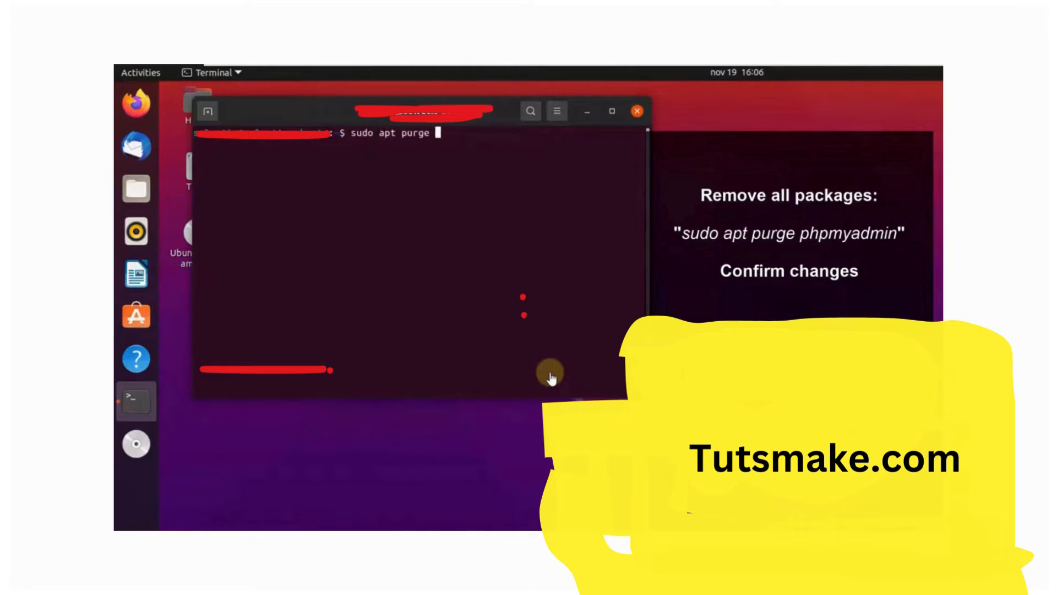
type("phpmyadmin")
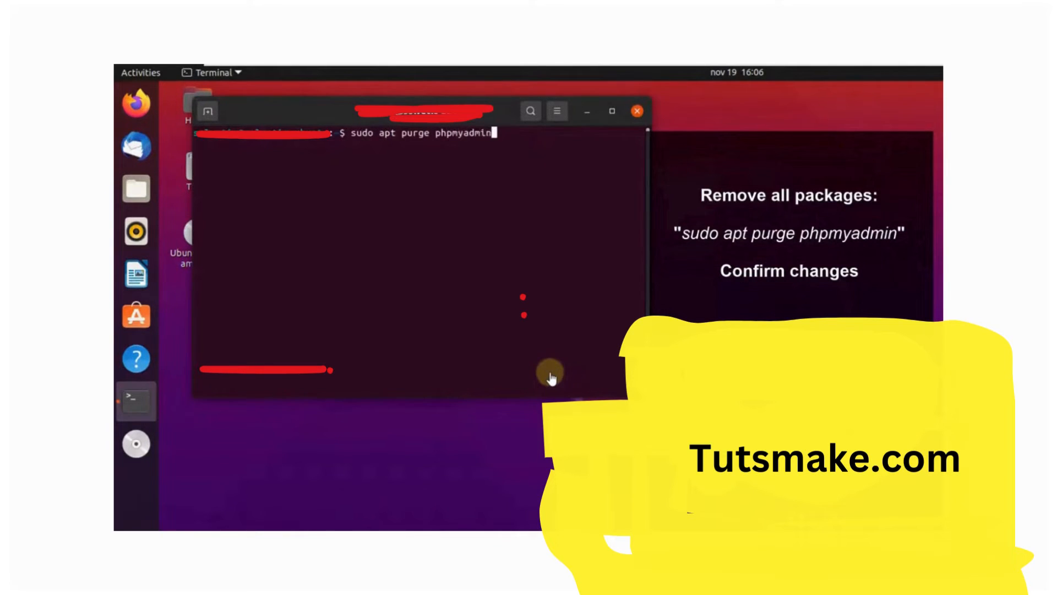
key("Return")
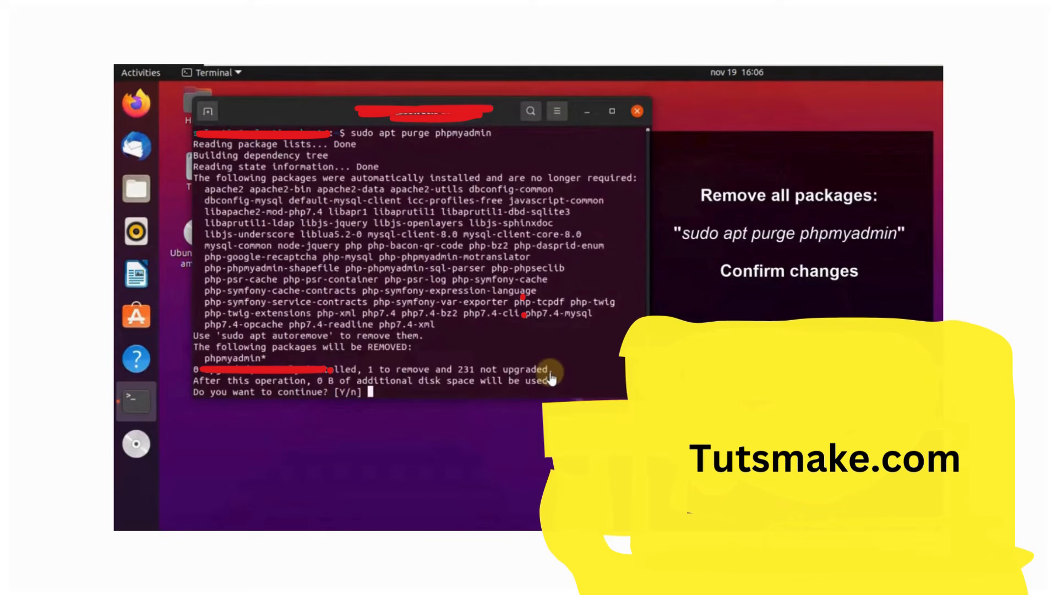